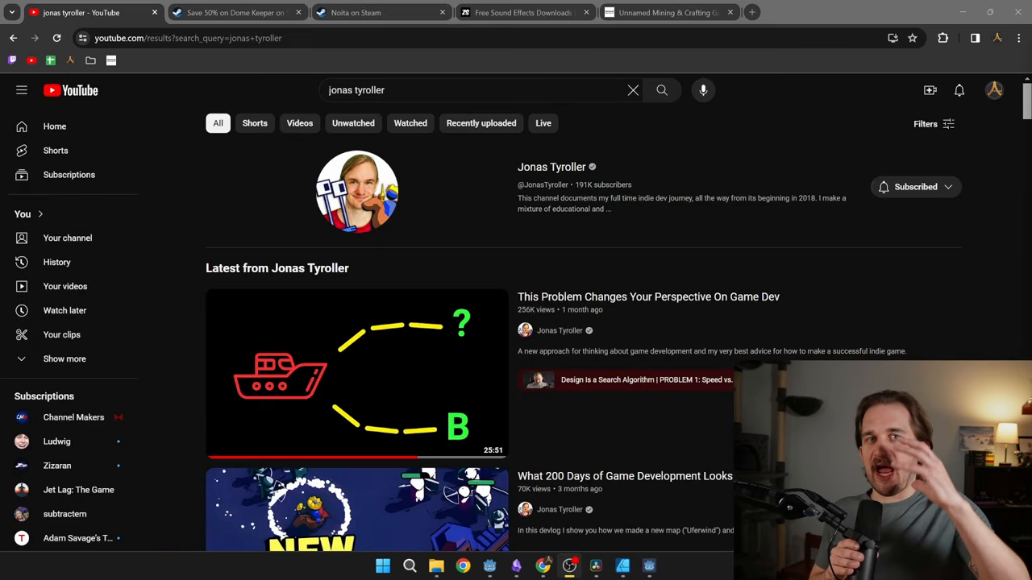
mouse_move(483, 197)
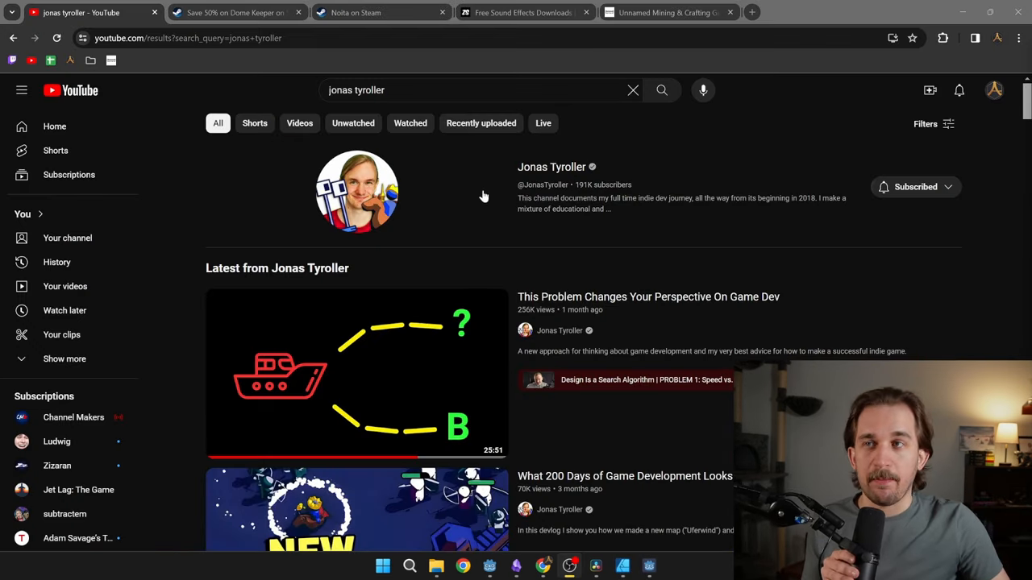
mouse_move(597, 282)
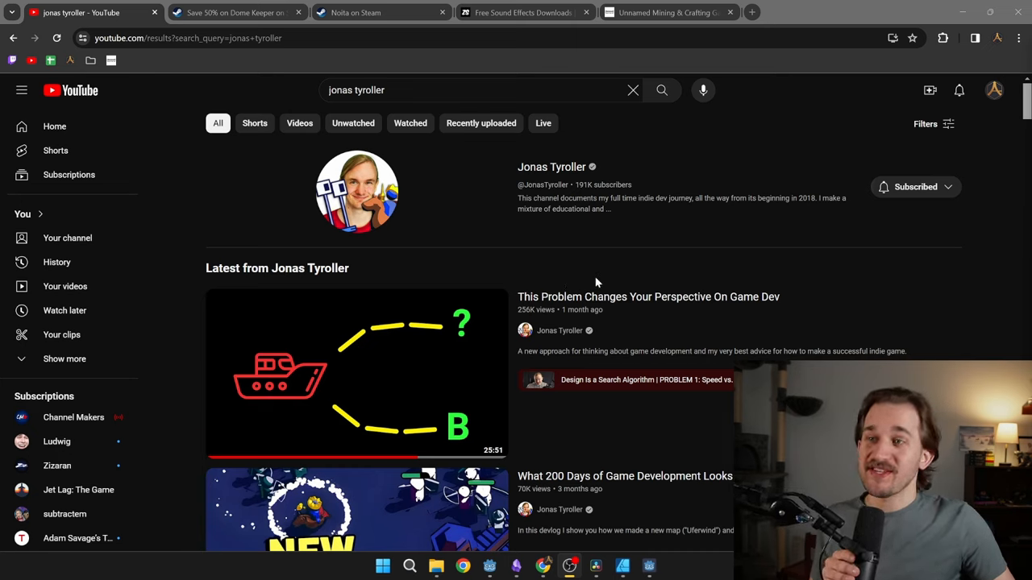
mouse_move(844, 260)
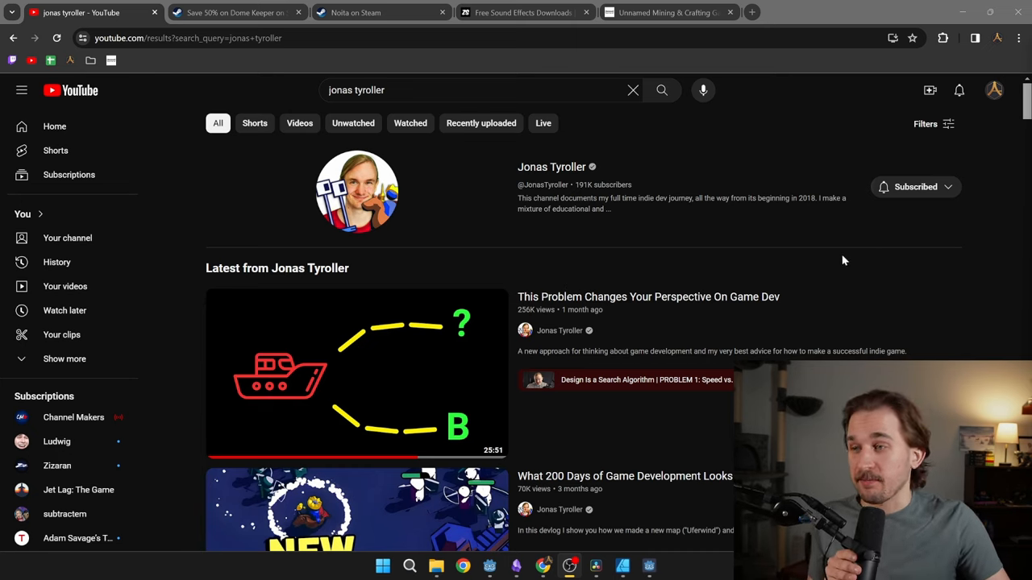
mouse_move(359, 375)
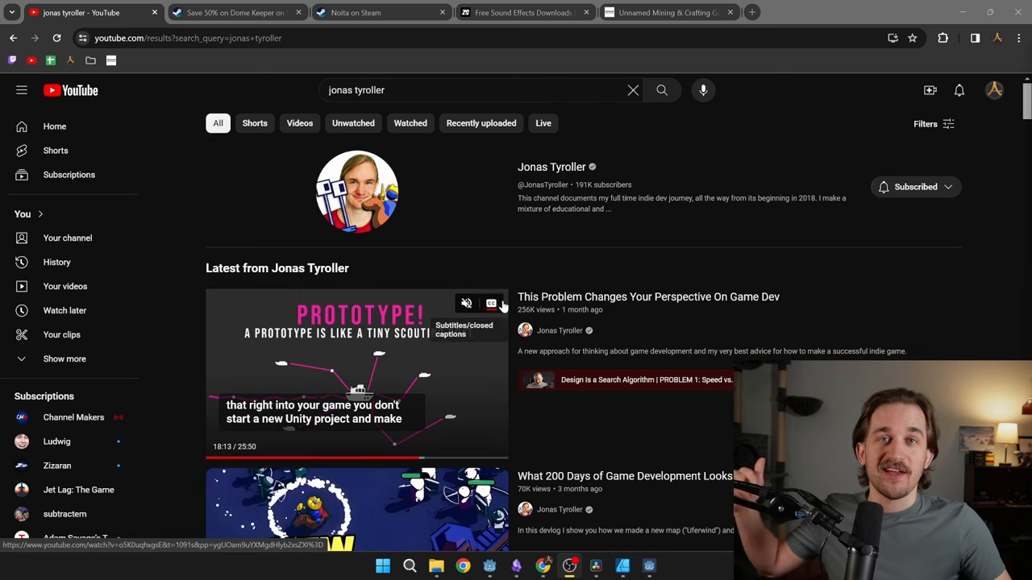
mouse_move(676, 210)
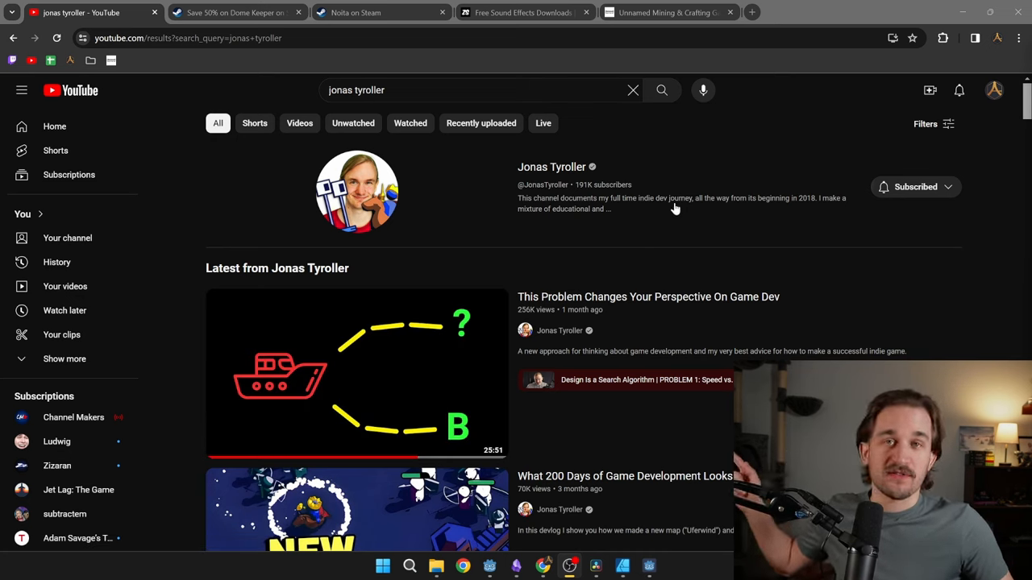
mouse_move(357, 354)
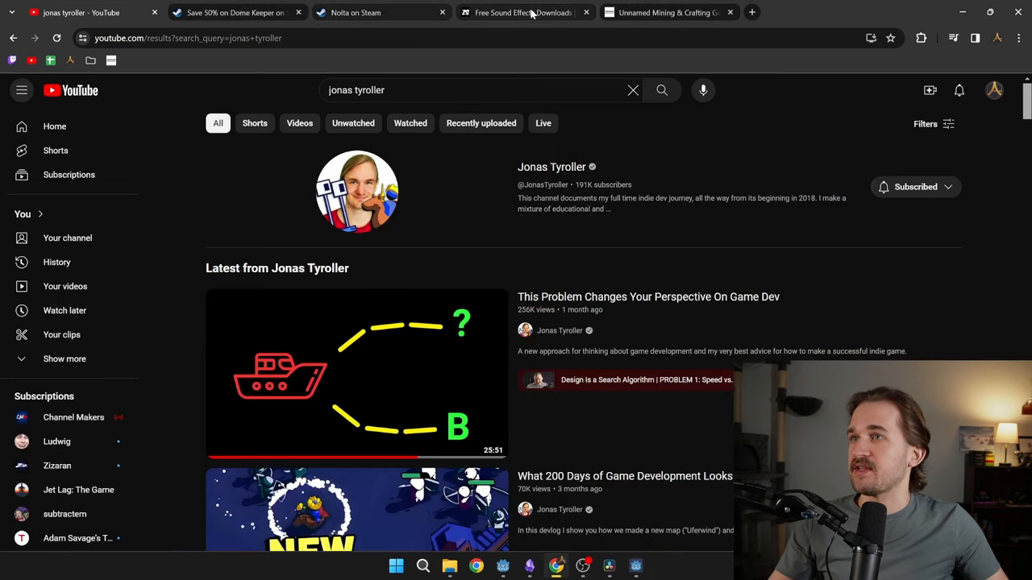
Step: Browse the Zapsplat free sound effects homepage, scrolling past the banner to the category list
click(523, 12)
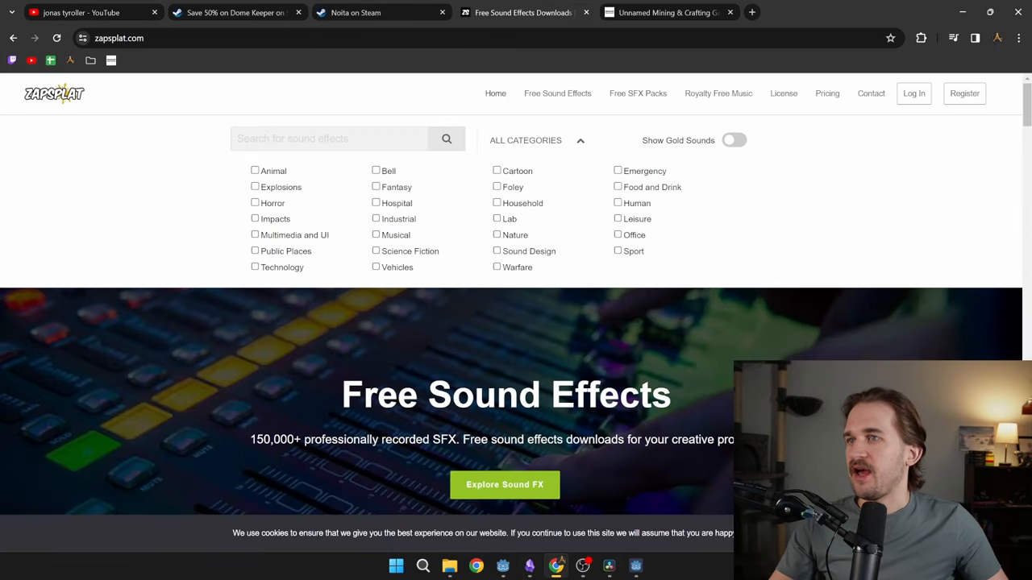
mouse_move(657, 333)
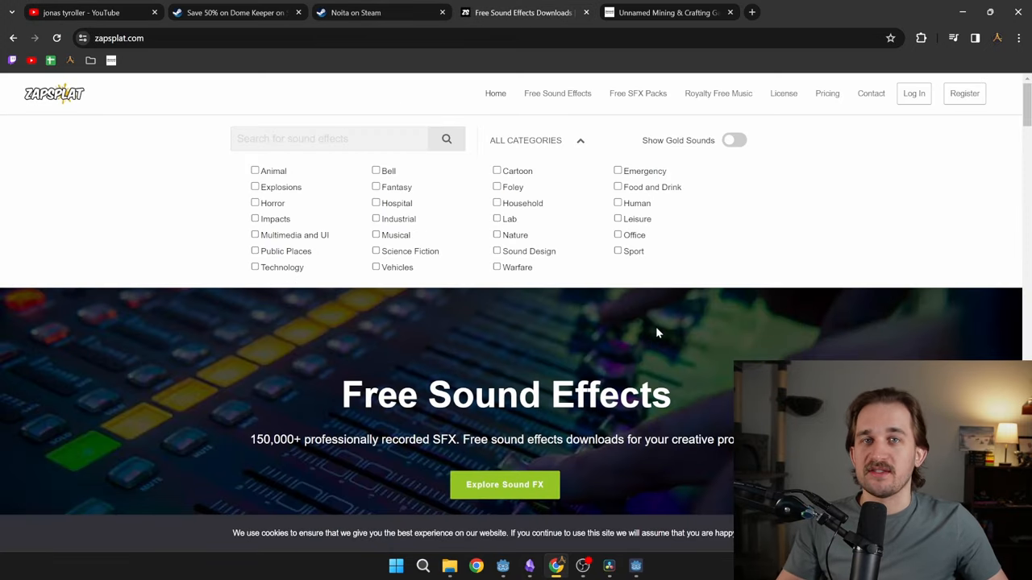
scroll(down, 3)
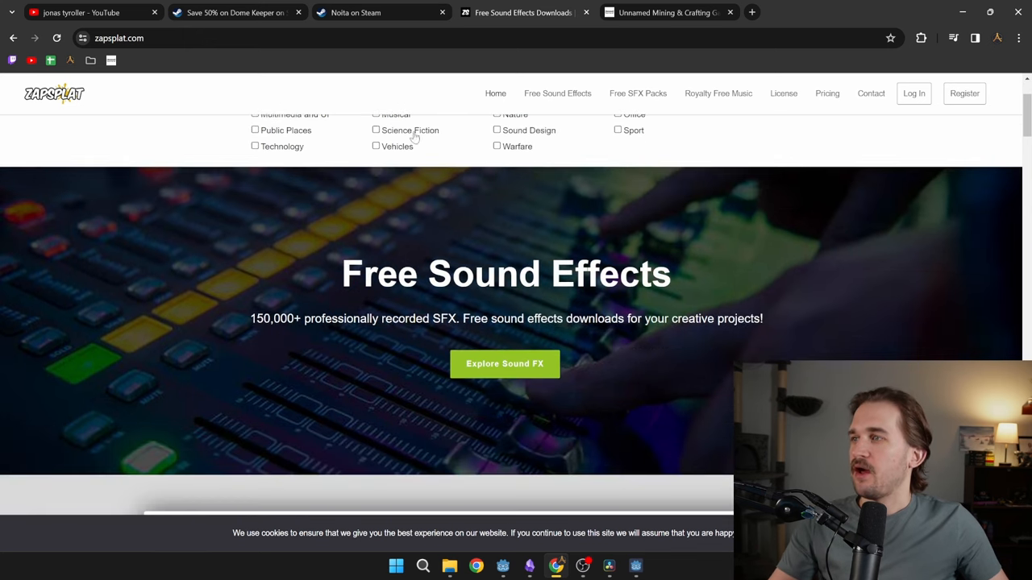
click(669, 12)
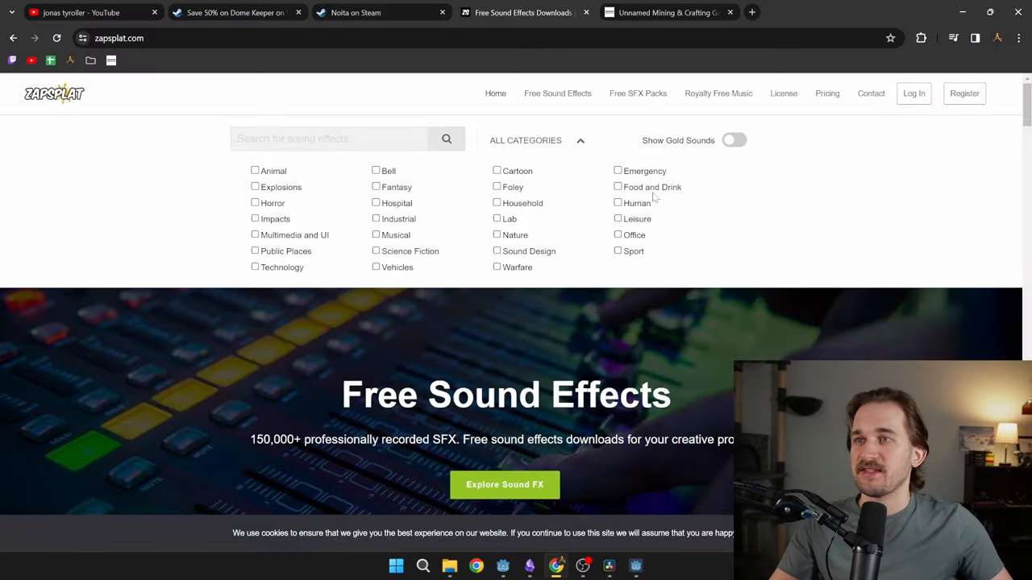
Step: Show the Dome Keeper Steam store page and play its gameplay trailer
click(233, 12)
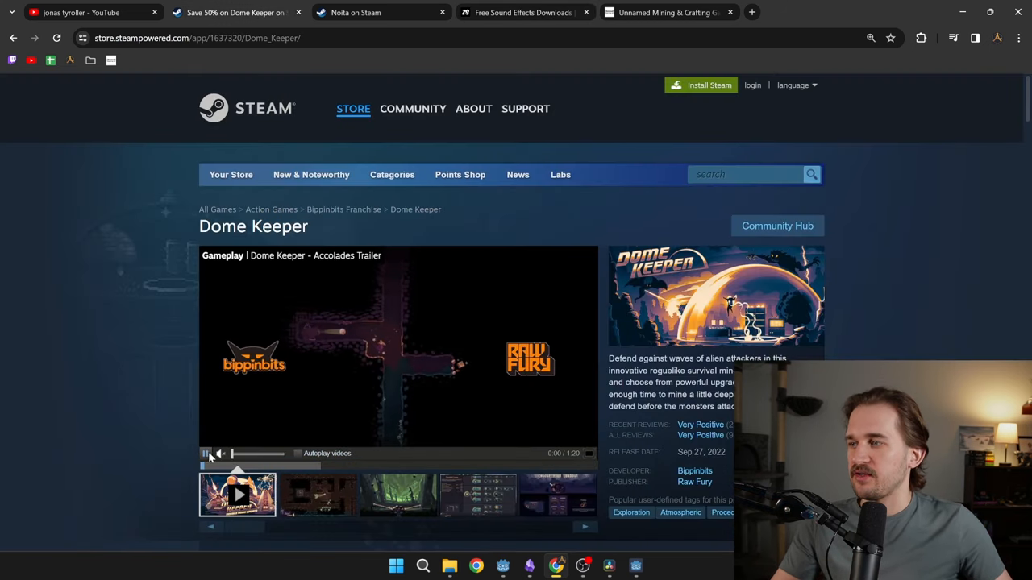
click(206, 453)
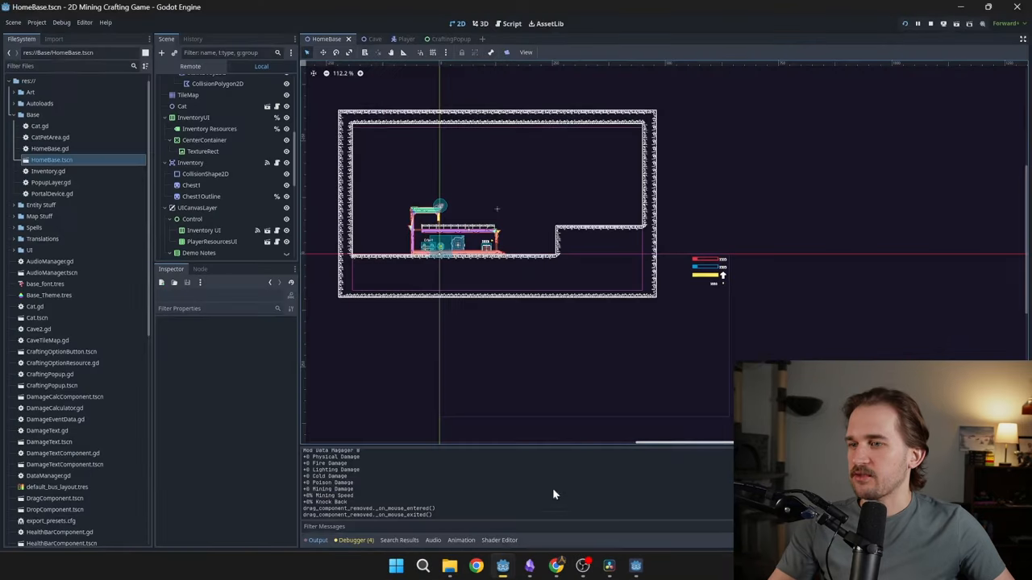
Step: Switch to the Player scene tab to view the player sprite and component nodes
click(395, 39)
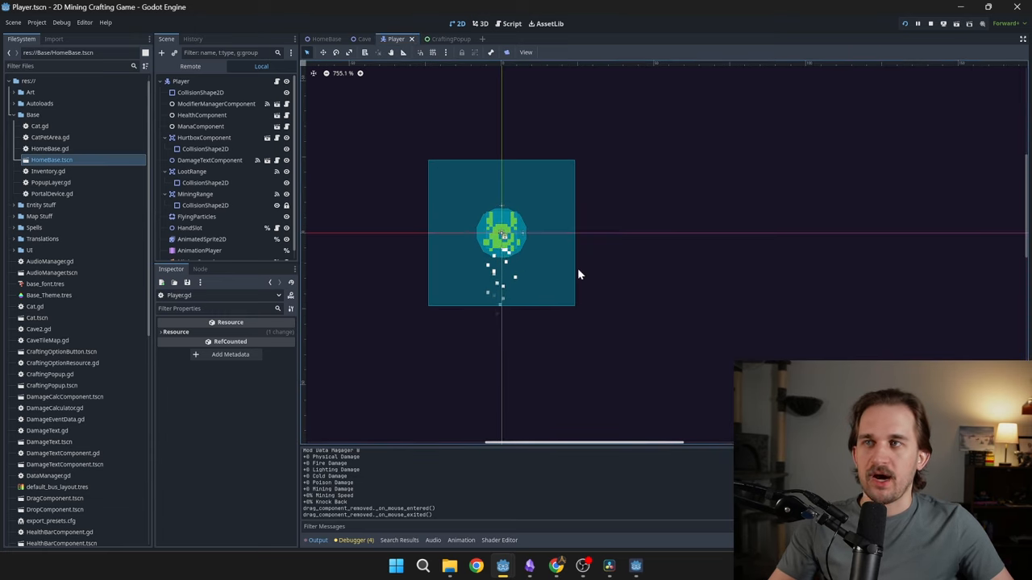
mouse_move(548, 175)
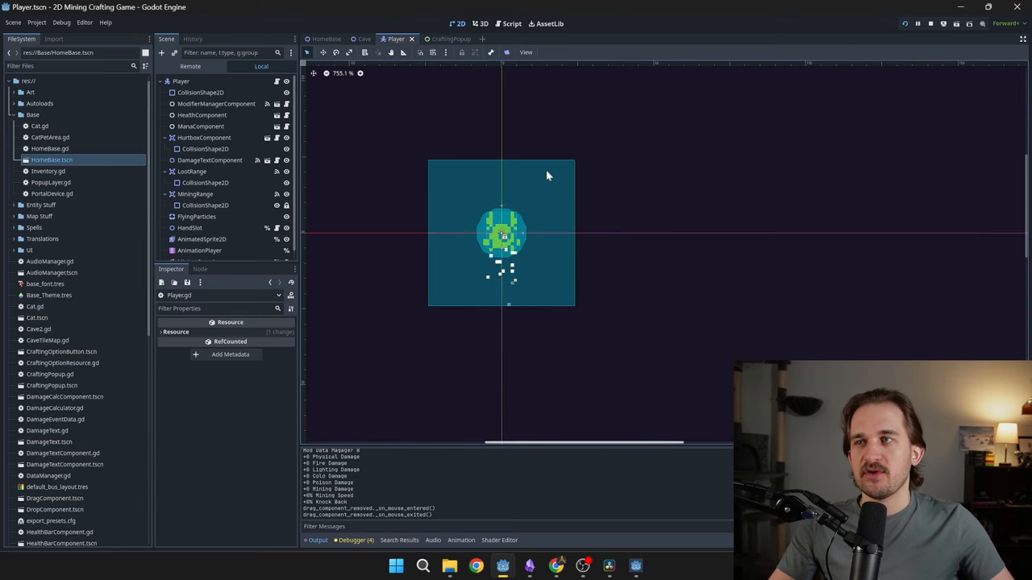
mouse_move(551, 216)
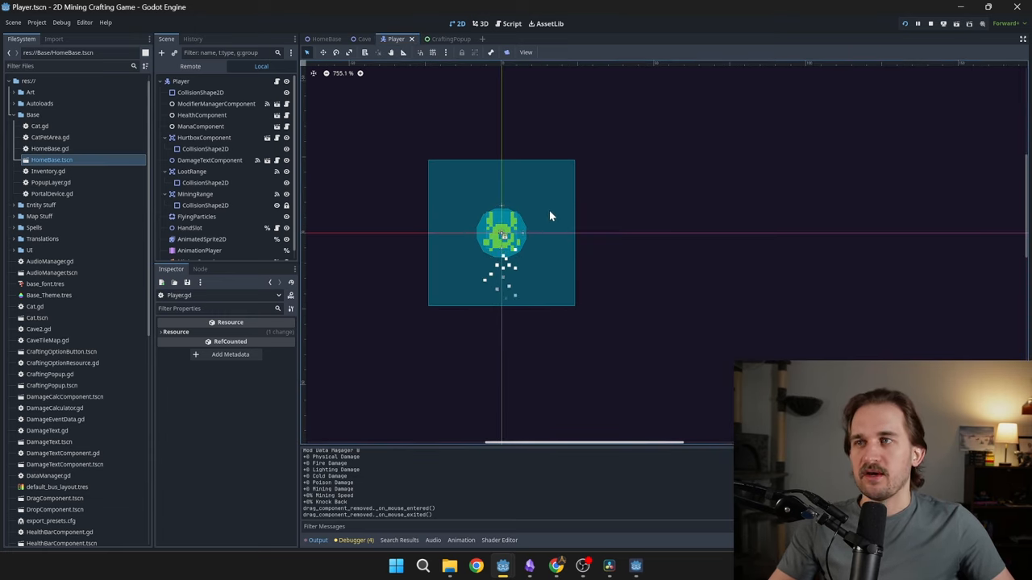
mouse_move(539, 195)
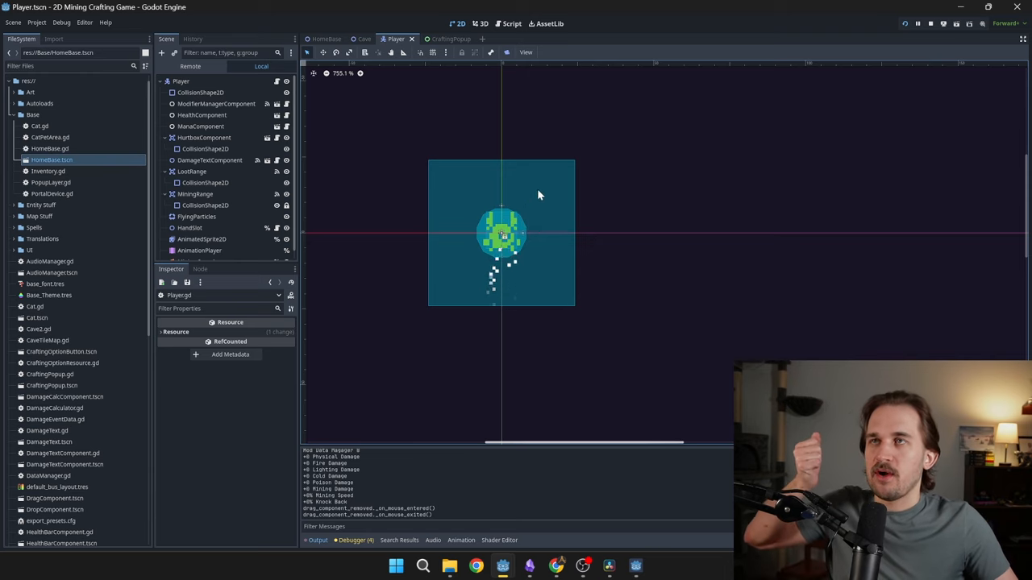
mouse_move(568, 175)
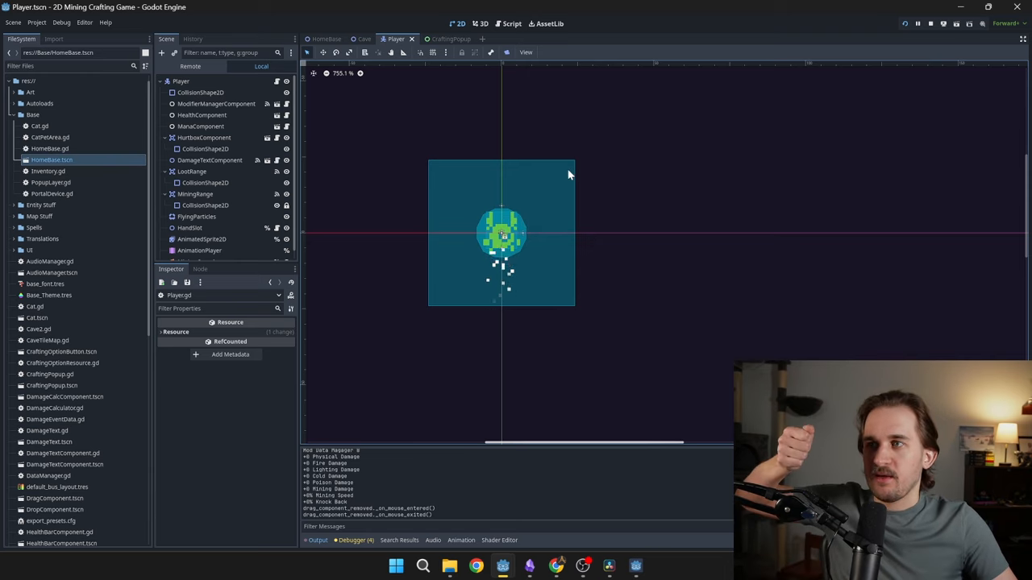
mouse_move(576, 192)
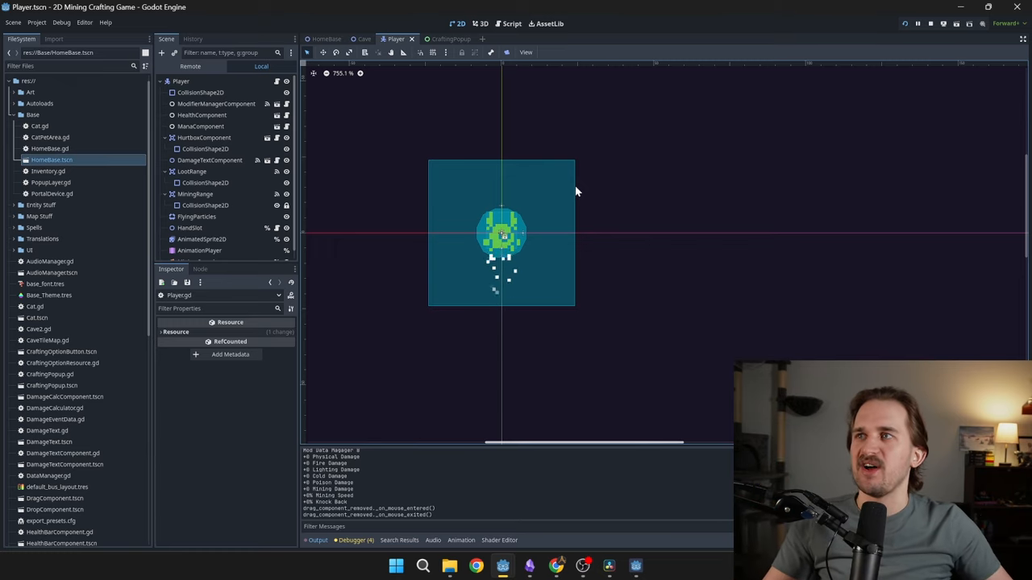
mouse_move(699, 242)
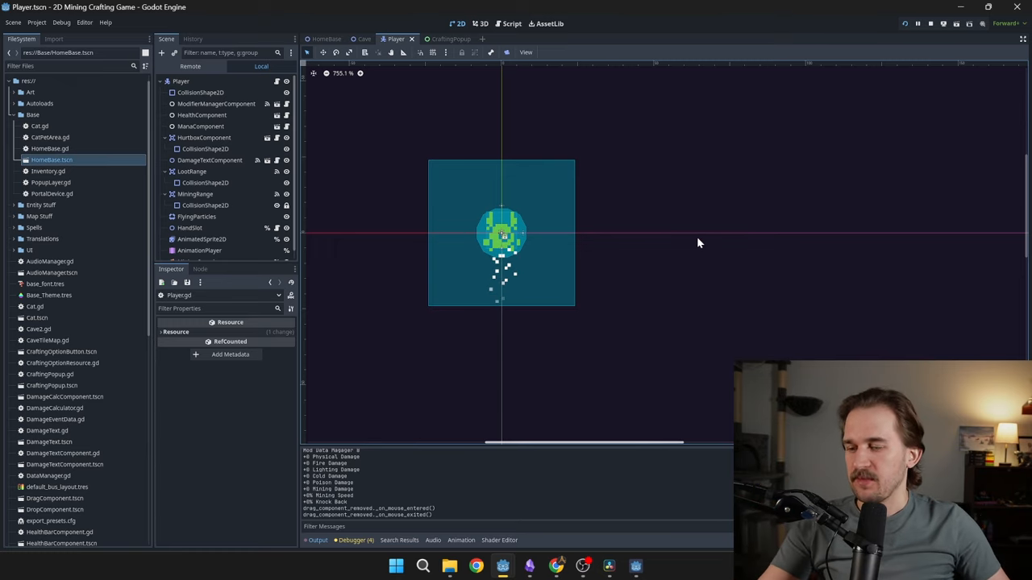
Step: Bring up the running debug game in the cave near the gold ore veins
click(917, 23)
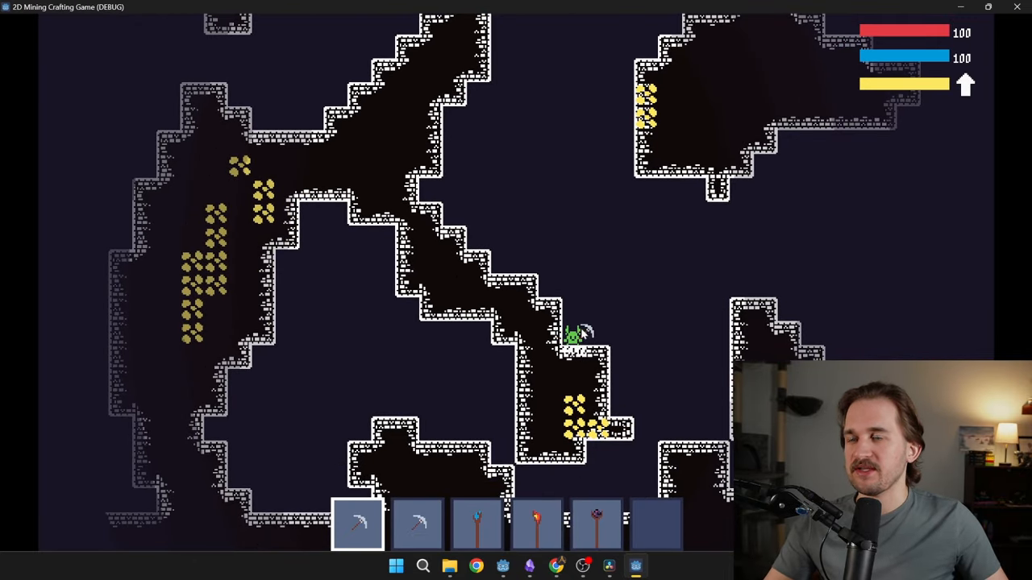
mouse_move(717, 162)
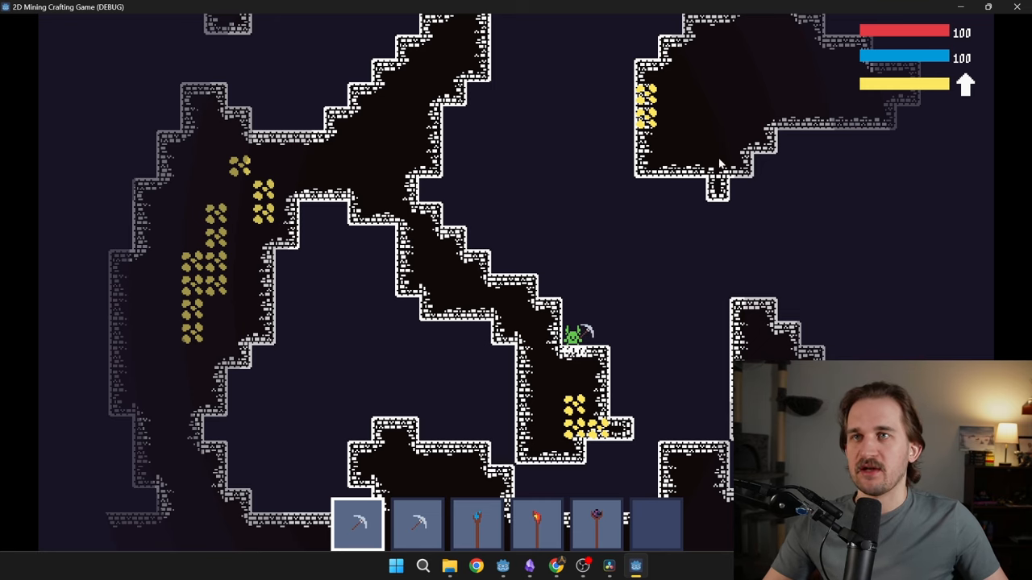
mouse_move(539, 337)
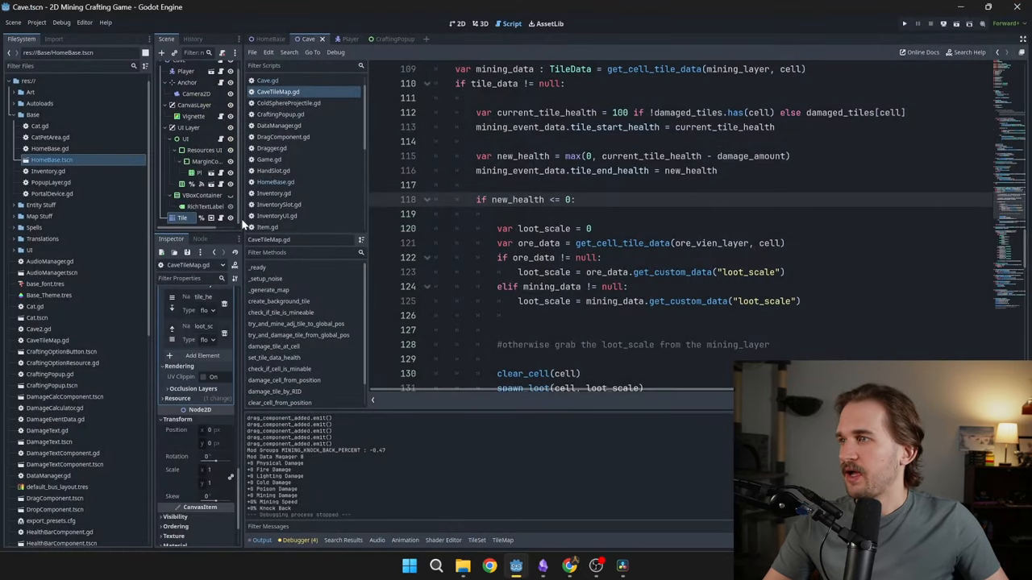
Step: Paint the loot_scale custom data in the TileSet panel and inspect the 0.20 wall tile values
click(476, 540)
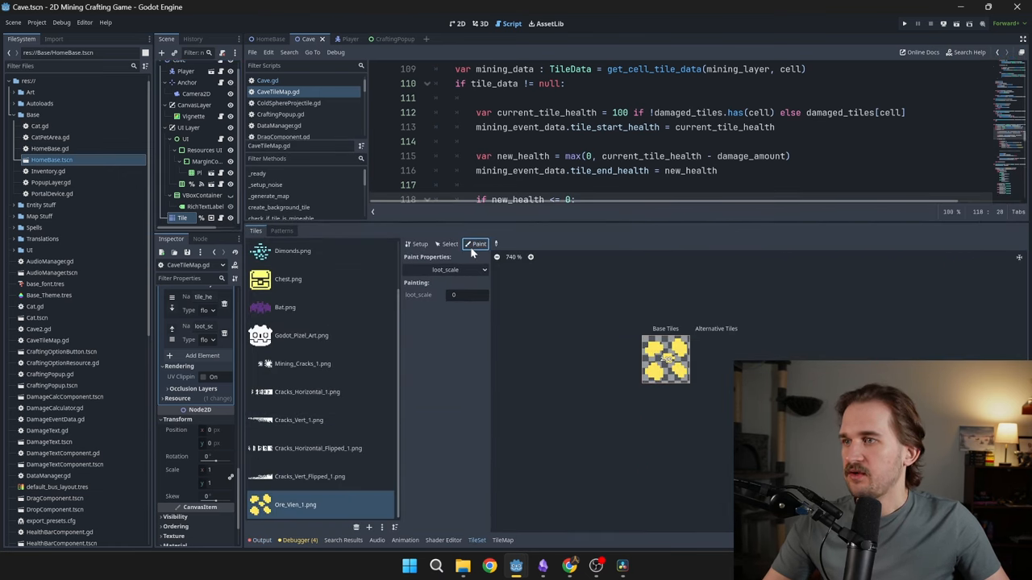
click(446, 270)
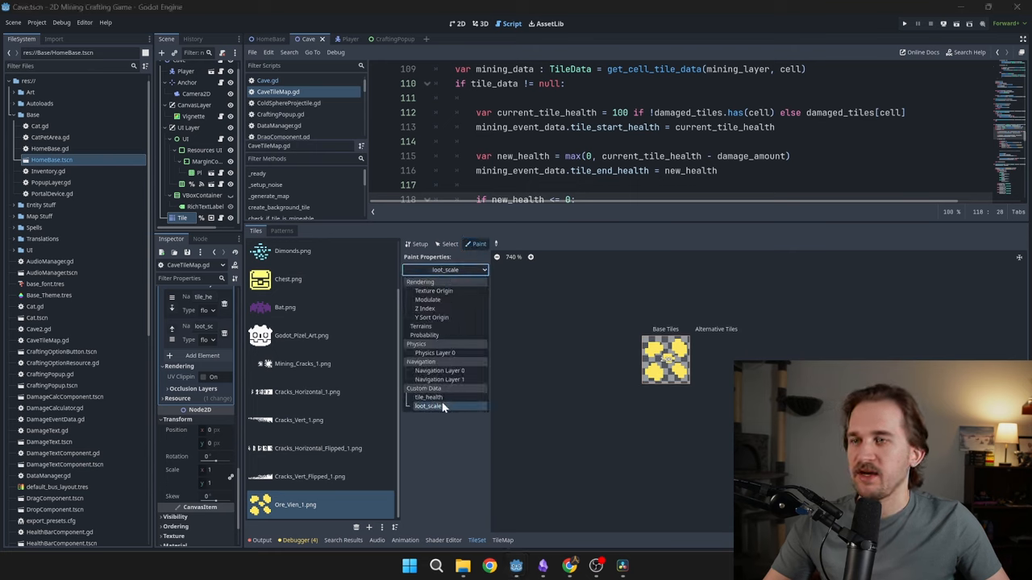
mouse_move(637, 353)
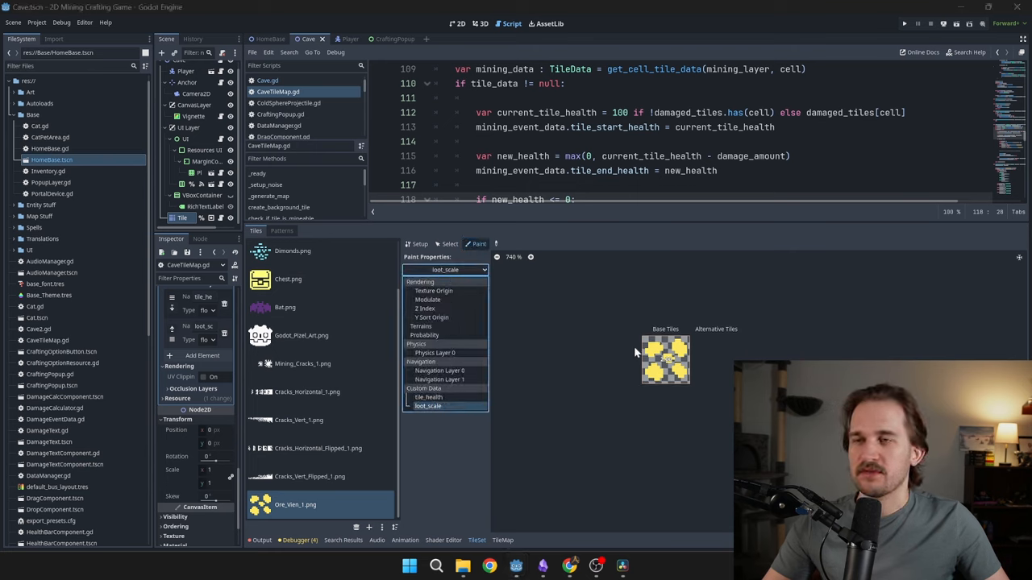
scroll(up, 3)
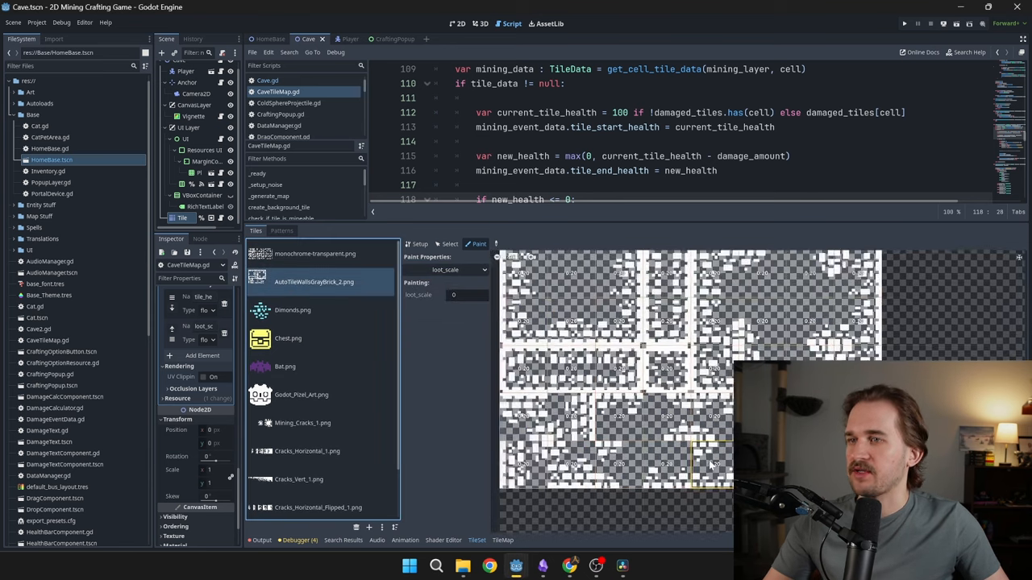
scroll(up, 3)
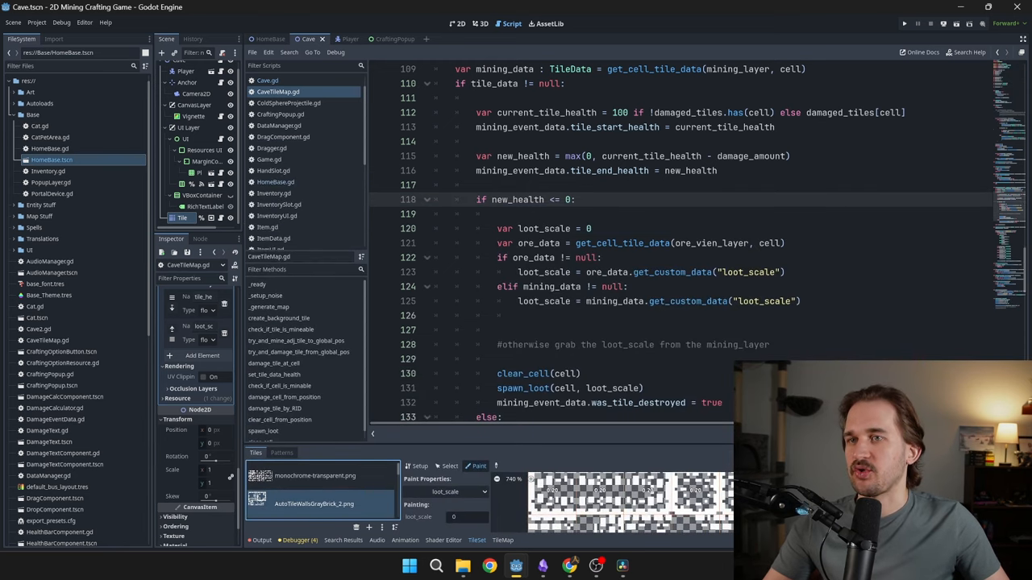
double_click(620, 243)
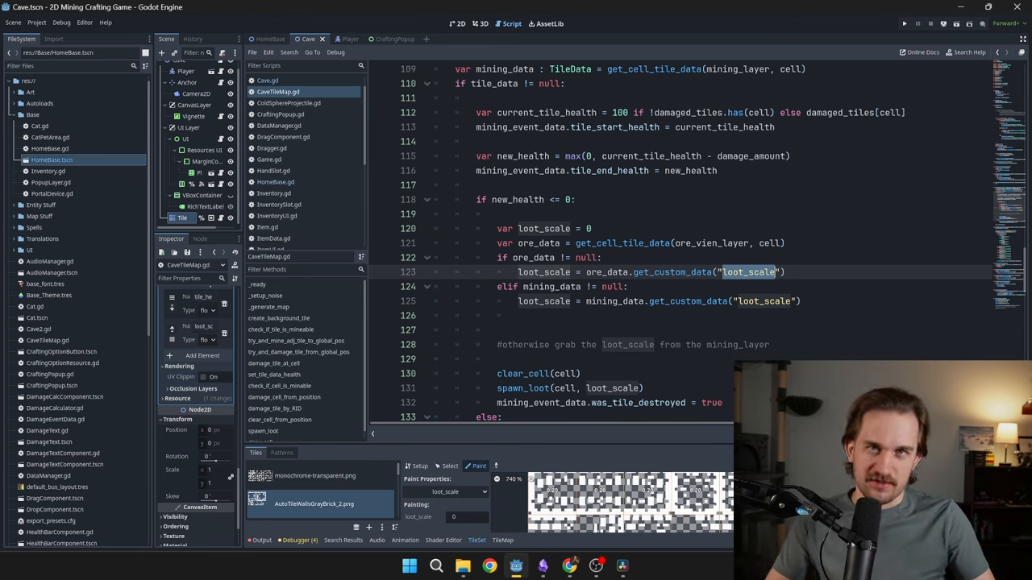
Step: Launch the game and reroll all pickaxe mods at the Crafting Bench for 50 resources
click(904, 22)
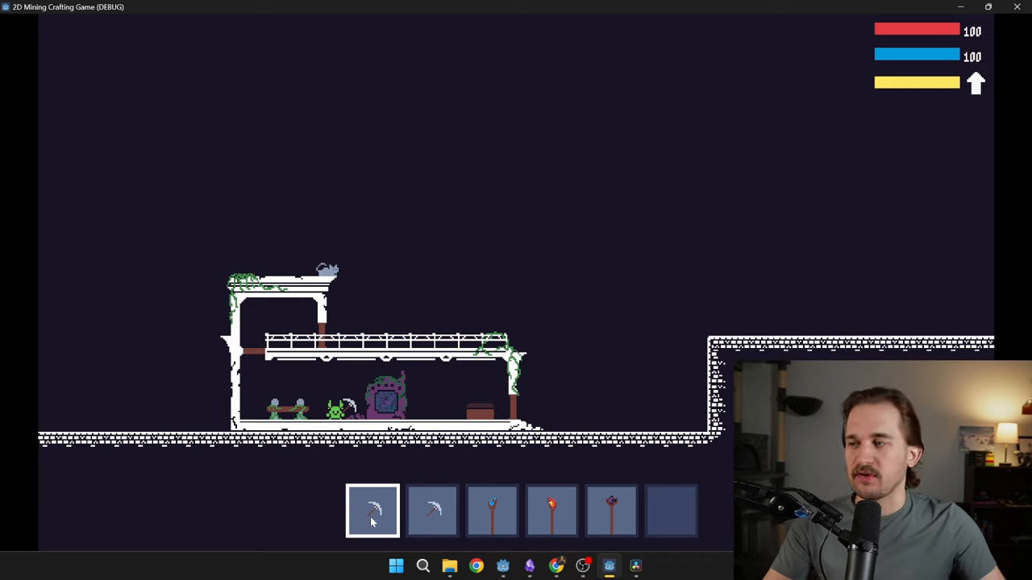
mouse_move(431, 519)
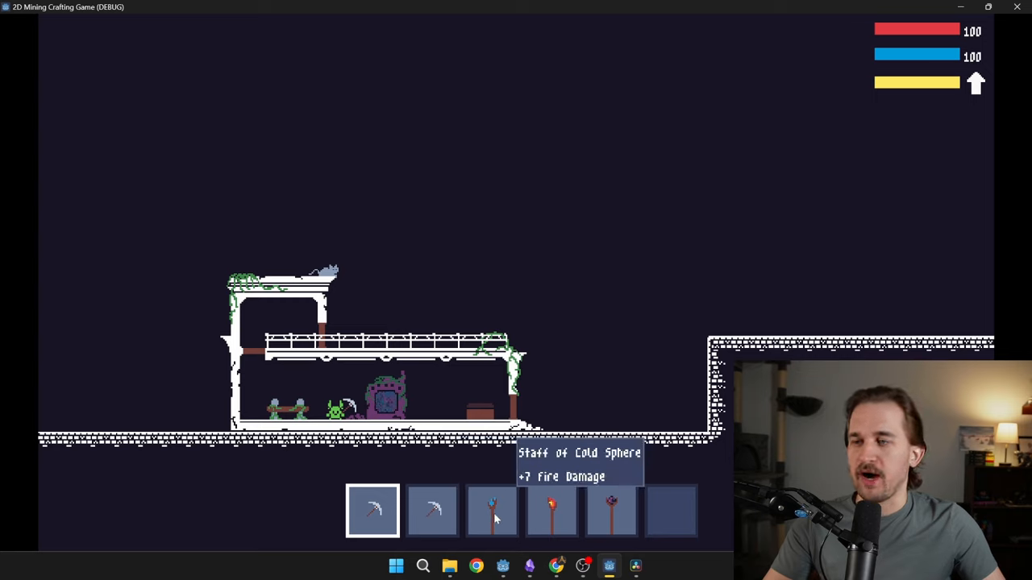
mouse_move(379, 511)
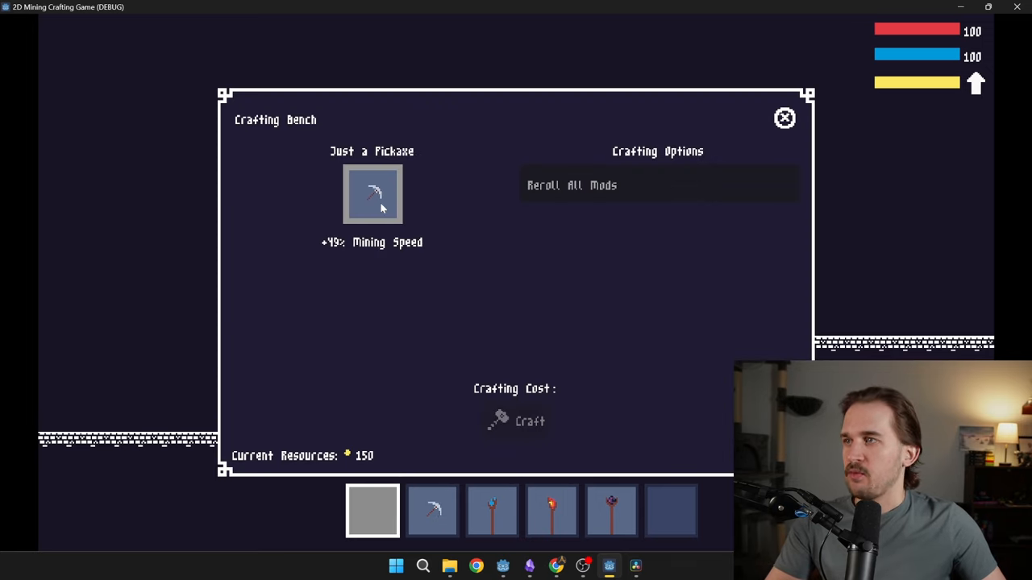
click(658, 185)
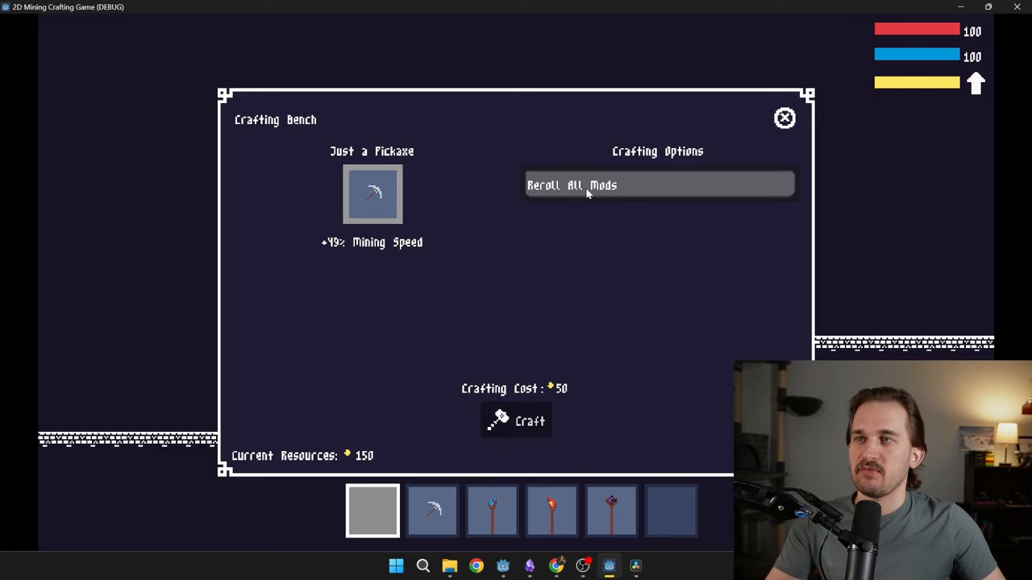
mouse_move(385, 178)
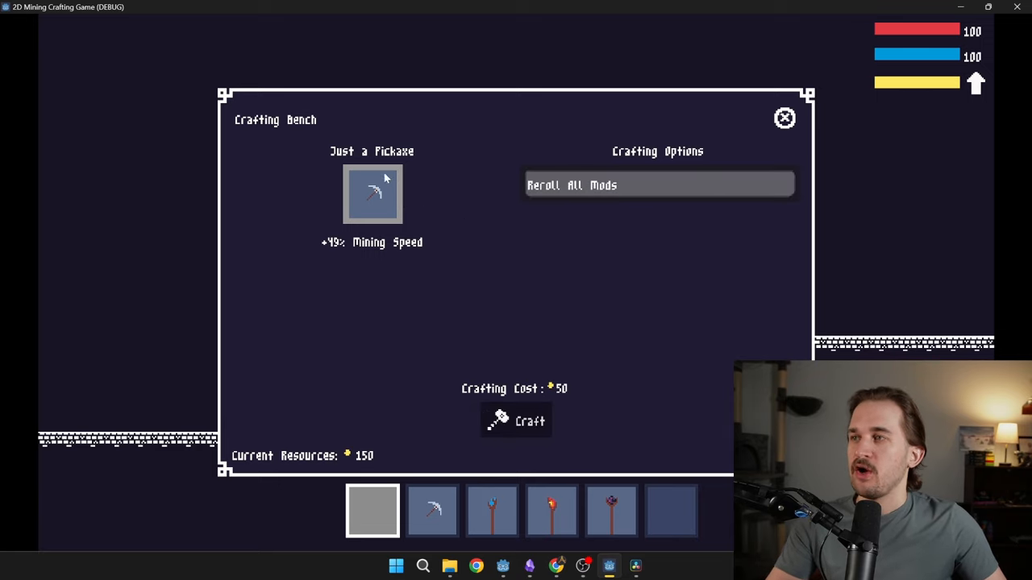
mouse_move(364, 167)
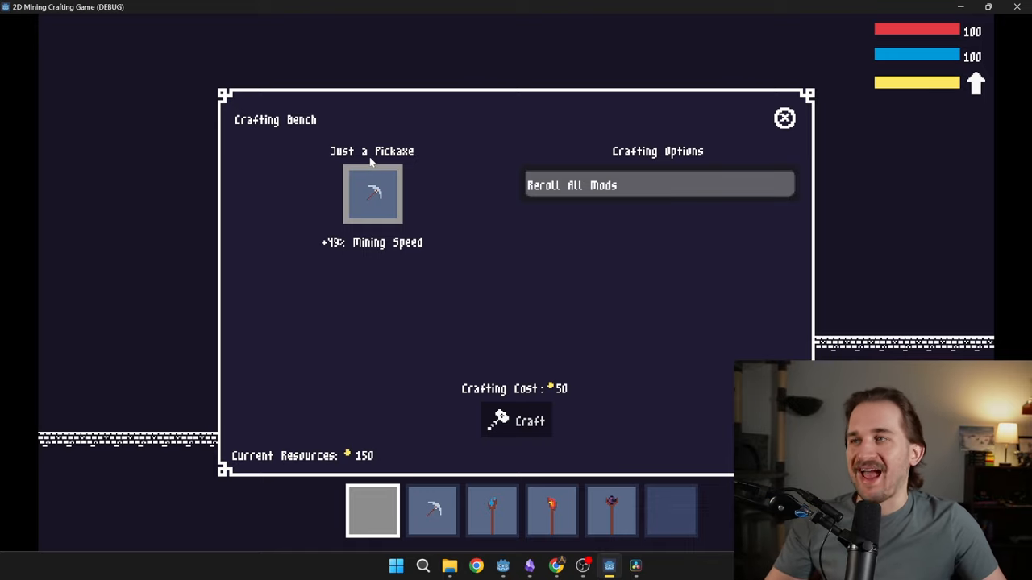
mouse_move(509, 276)
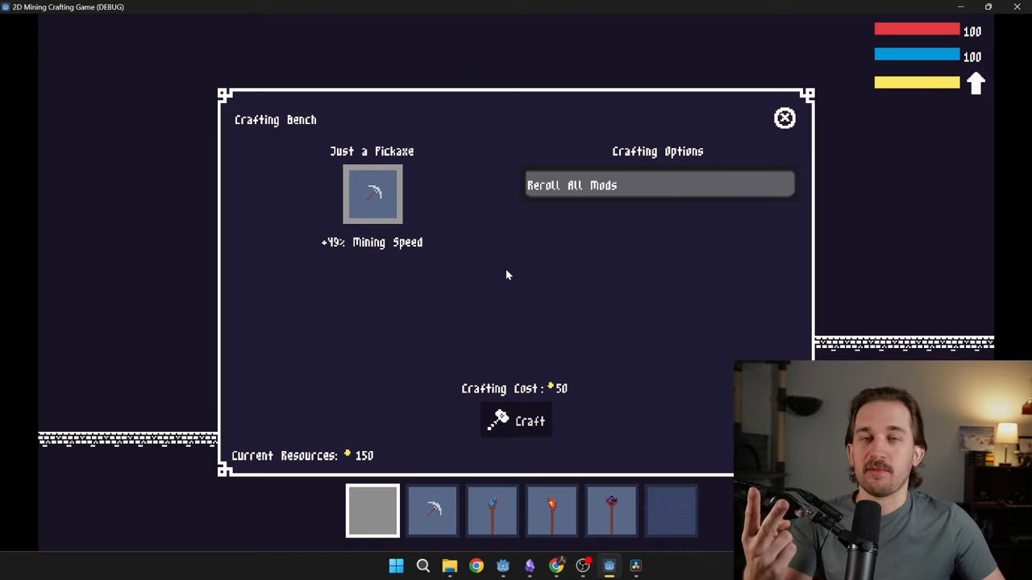
mouse_move(283, 291)
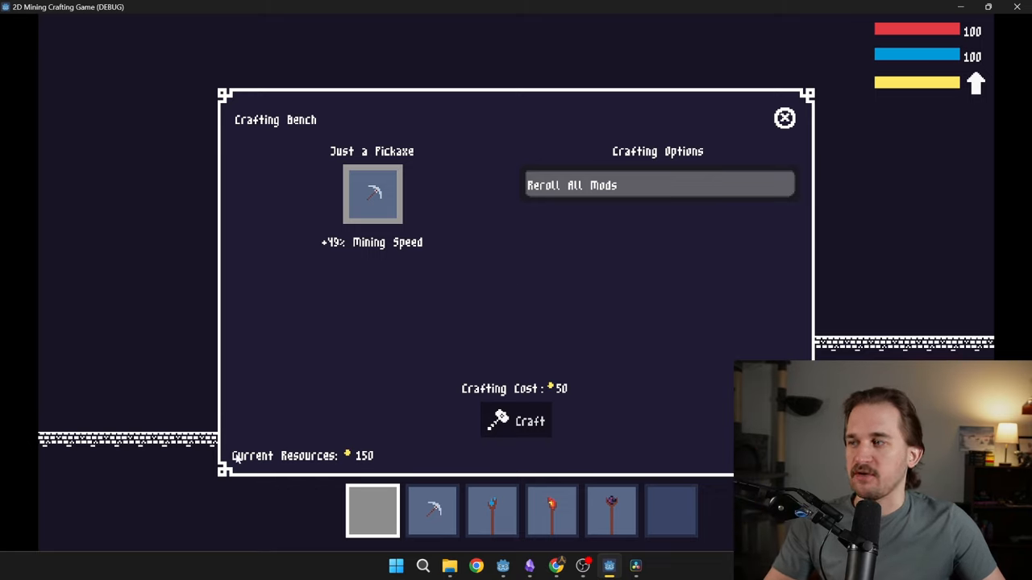
mouse_move(607, 391)
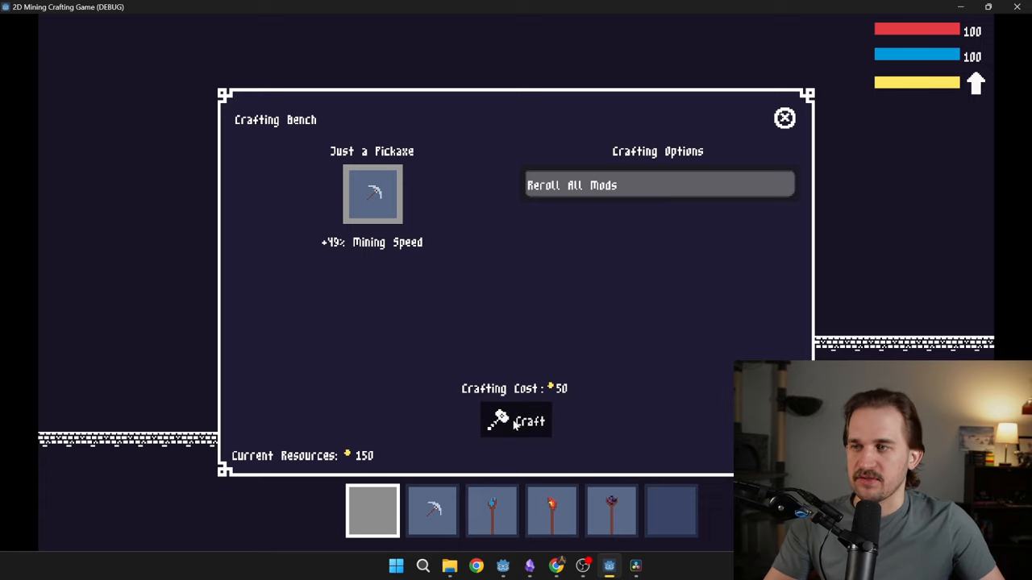
click(515, 420)
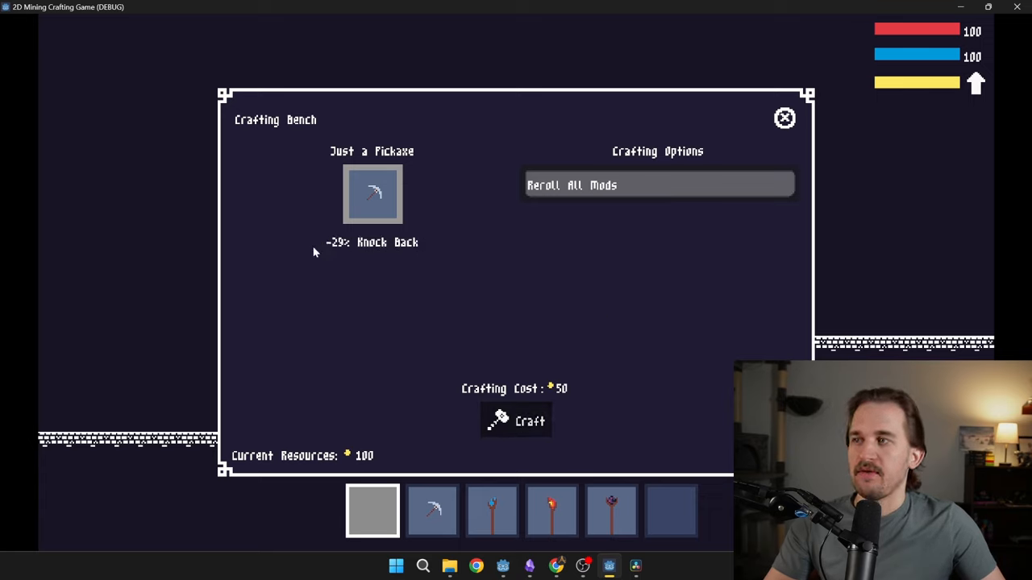
mouse_move(467, 267)
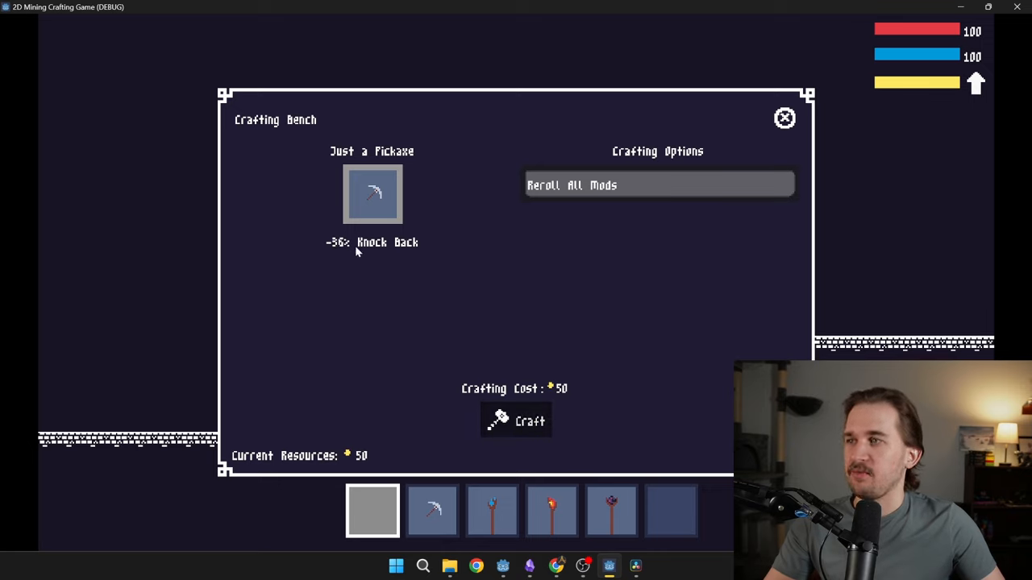
mouse_move(395, 236)
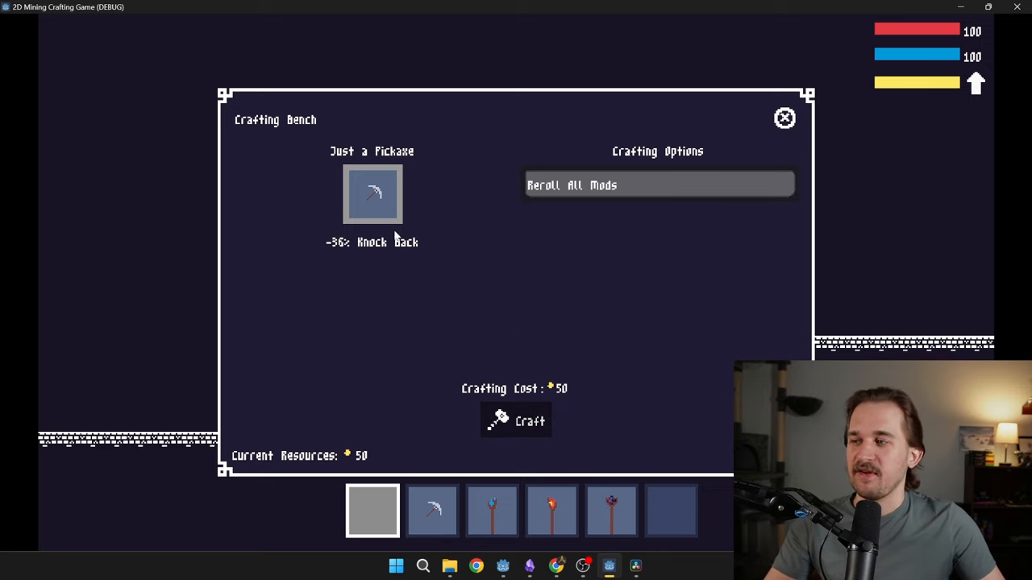
Step: Craft a second reroll, getting -36% knock back, then return to the cave
click(515, 420)
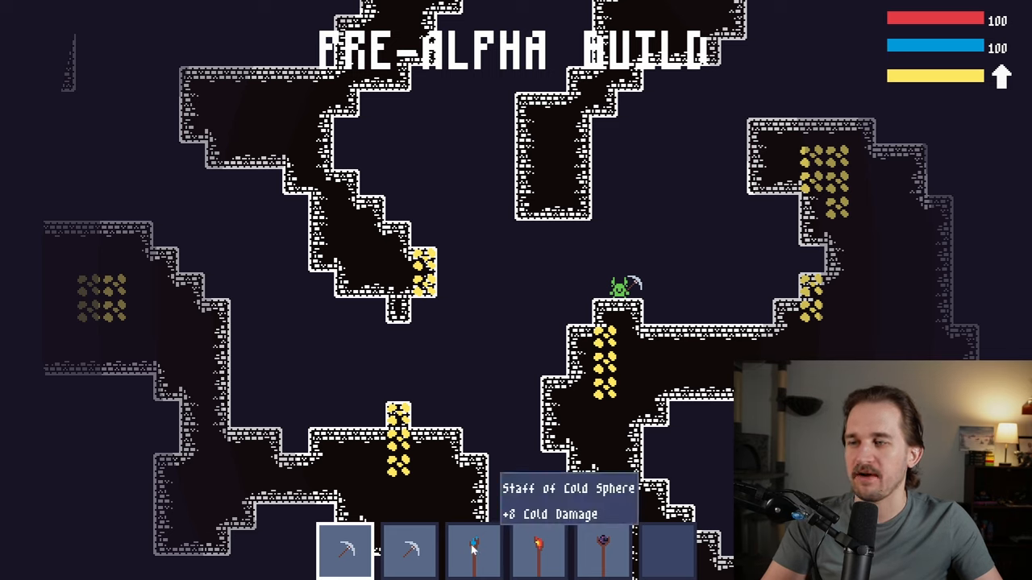
mouse_move(361, 556)
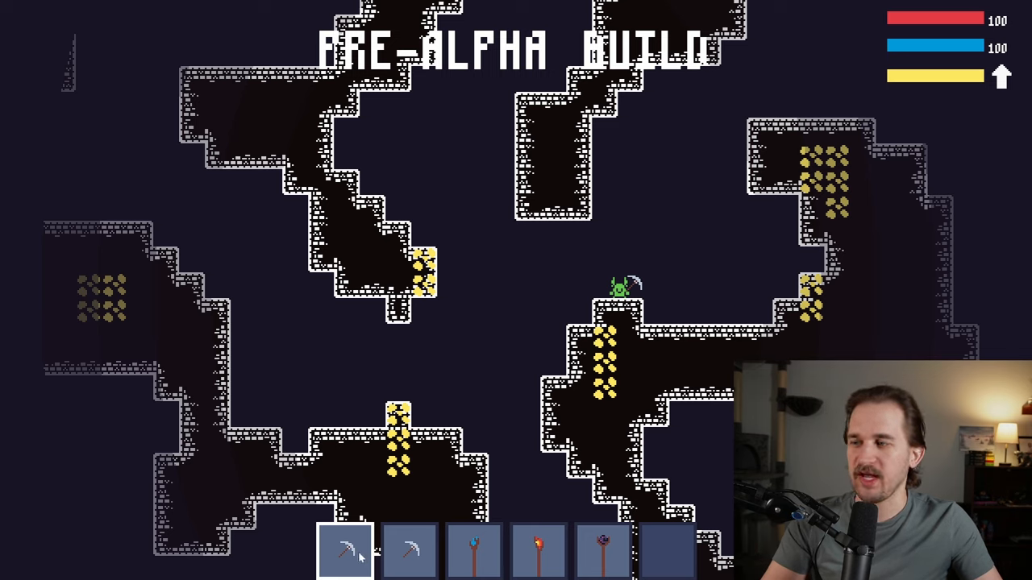